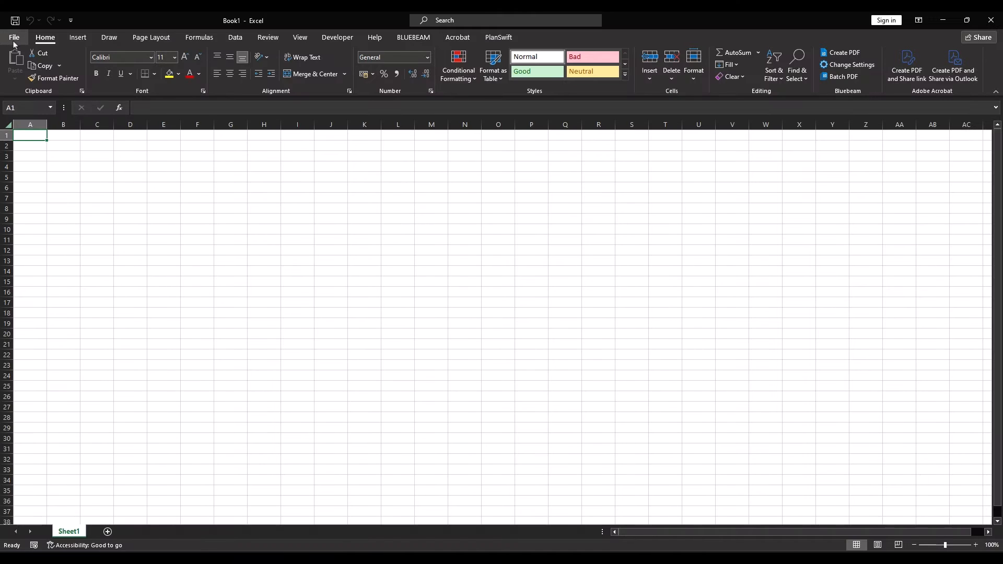
Step: Read Excel's version and build number from About Excel under File > Account
{"action": "left_click", "coordinate": [14, 37]}
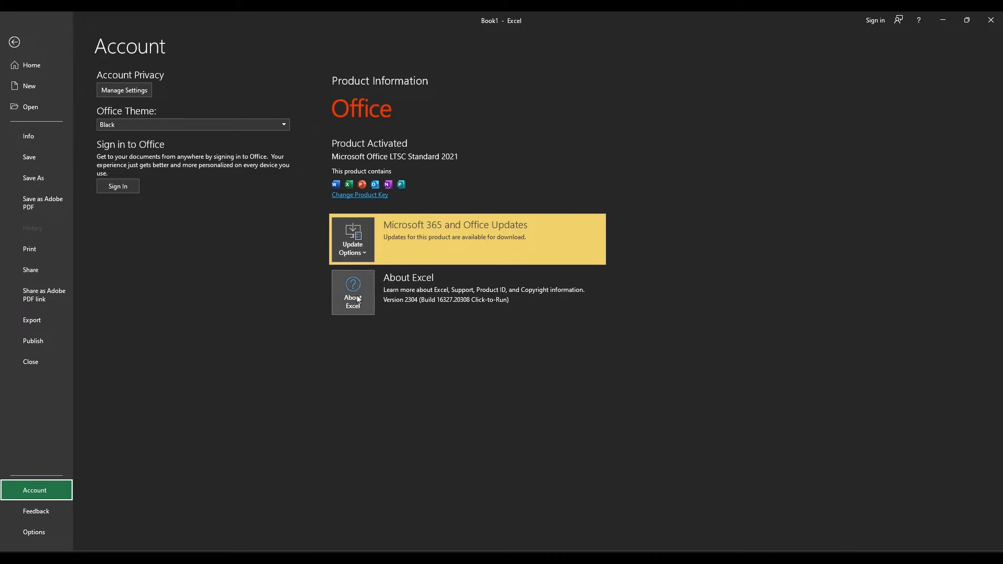
{"action": "left_click", "coordinate": [353, 293]}
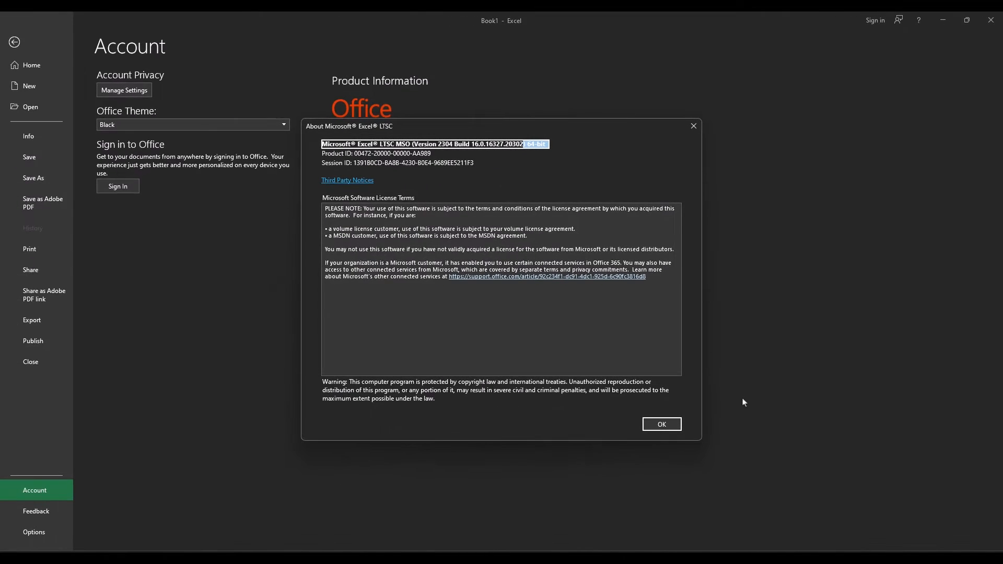
{"action": "left_click", "coordinate": [662, 424]}
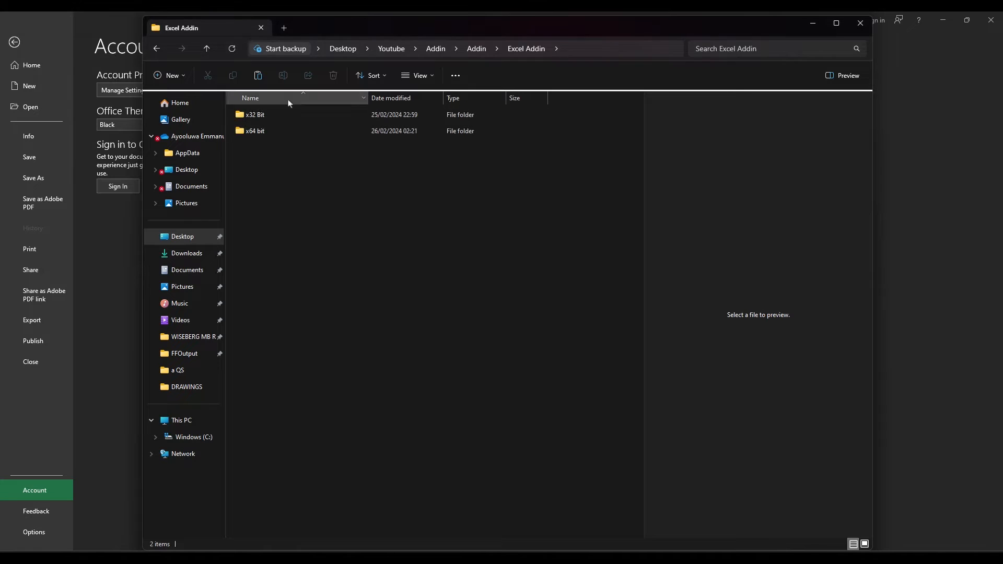
Step: Copy the DLLs from the x64 folder into AppData\Roaming\Microsoft\AddIns
{"action": "left_click", "coordinate": [255, 130]}
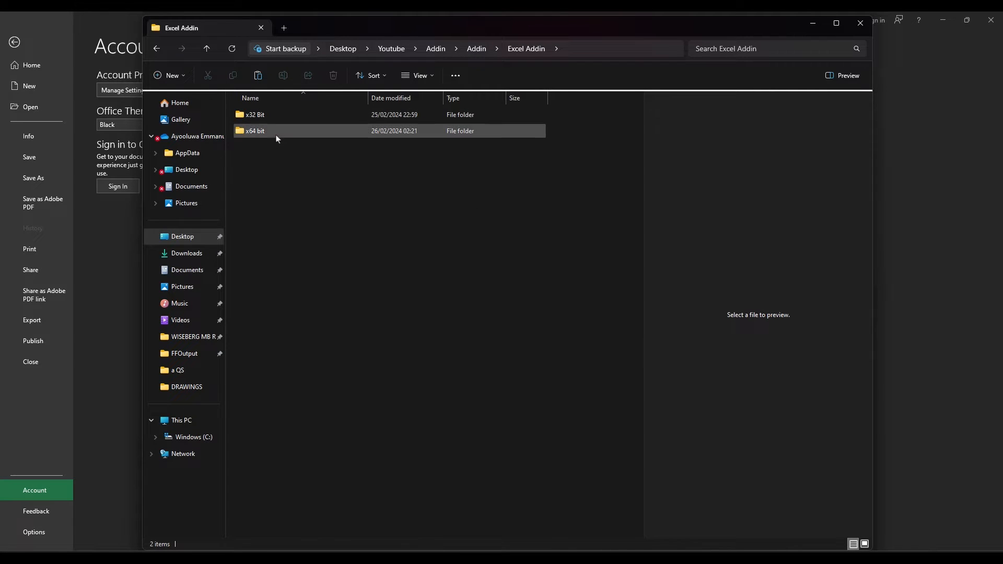
{"action": "double_click", "coordinate": [256, 130]}
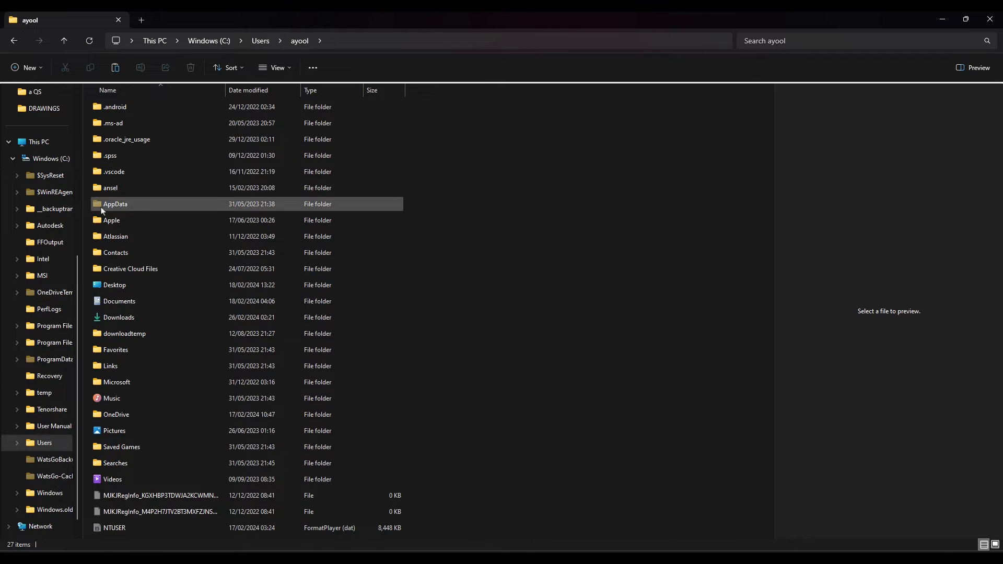
{"action": "double_click", "coordinate": [115, 204]}
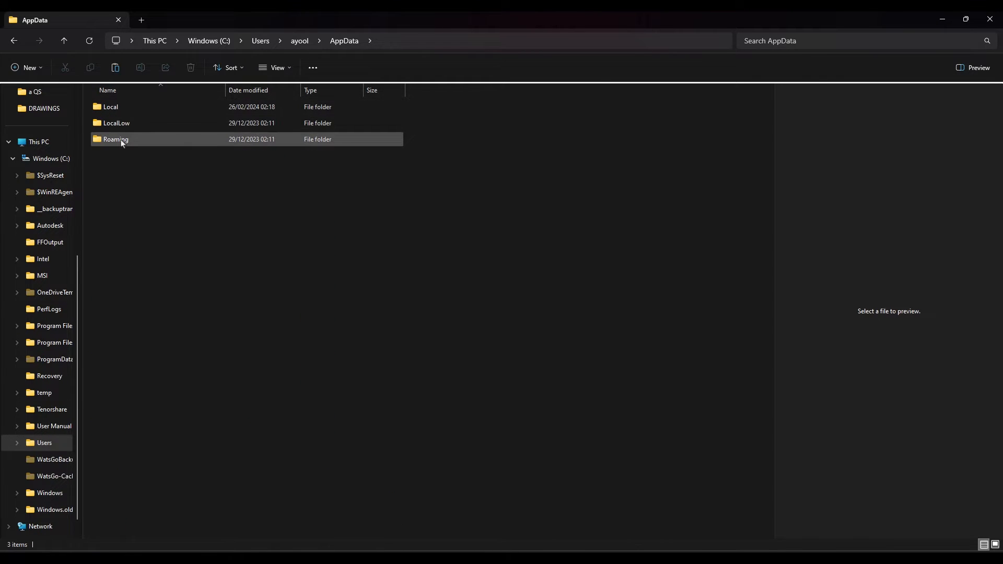
{"action": "double_click", "coordinate": [115, 139]}
{"action": "type", "text": "co"}
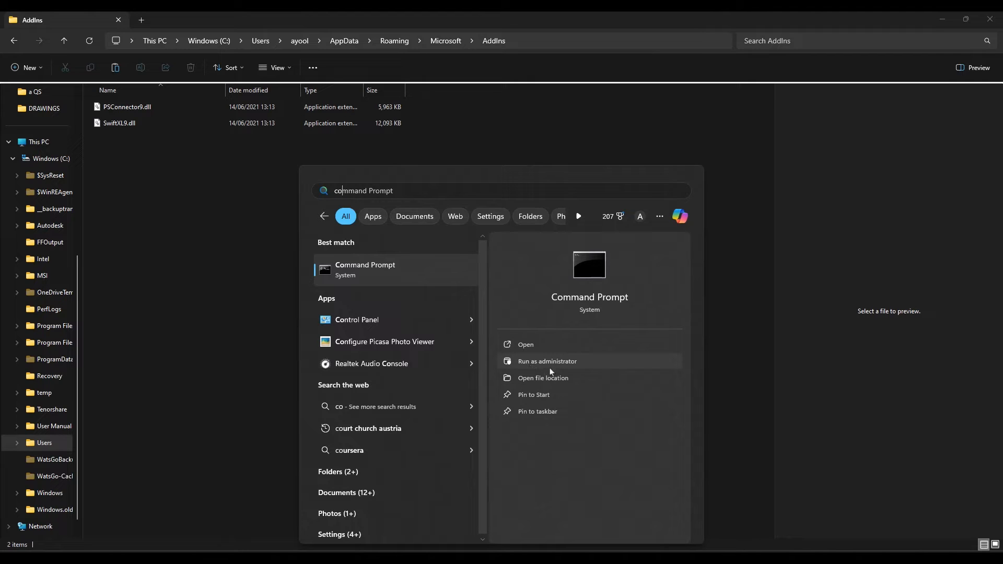
Step: Launch an administrator Command Prompt and cd to the AddIns path copied from Explorer
{"action": "left_click", "coordinate": [547, 360]}
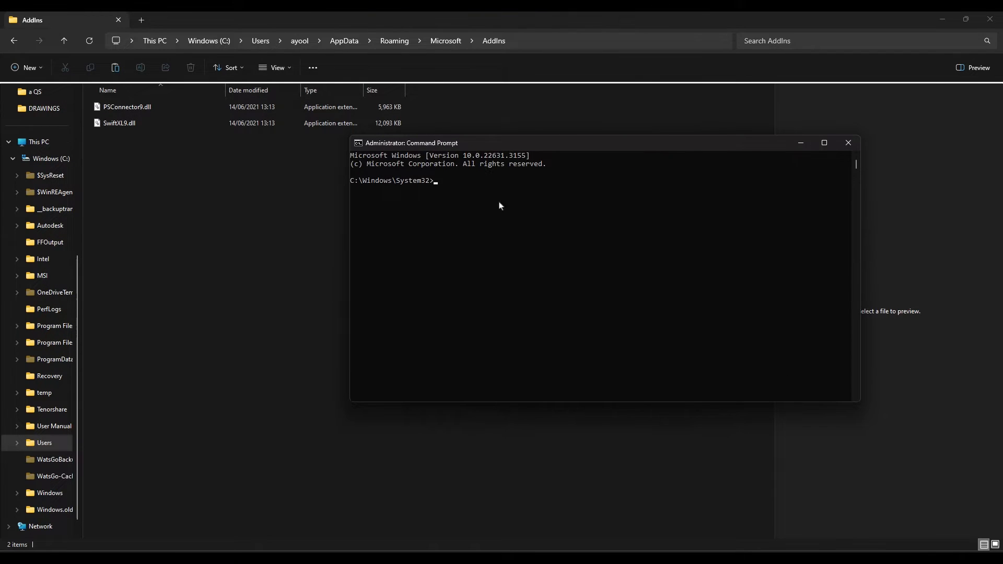
{"action": "type", "text": "cd"}
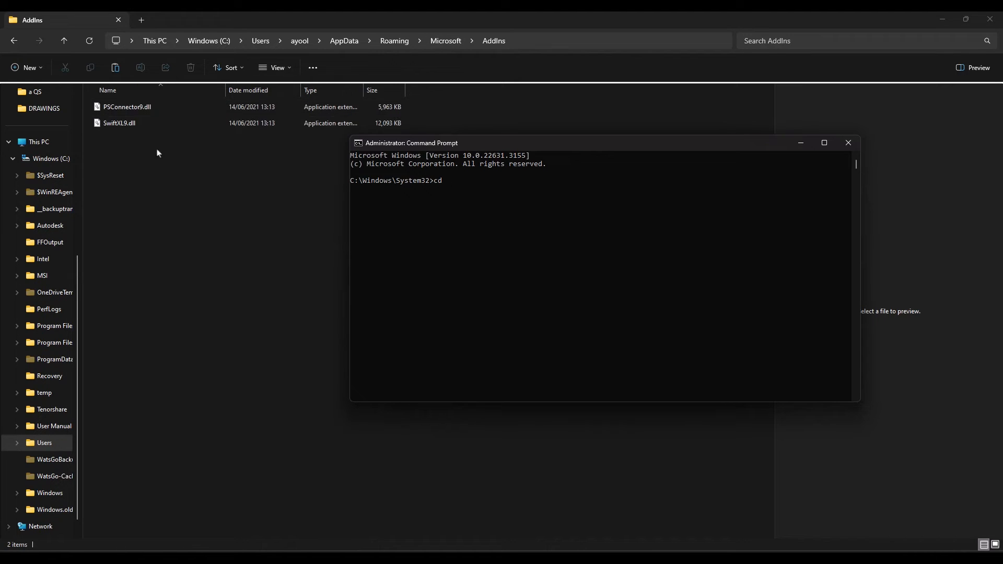
{"action": "left_click", "coordinate": [119, 123]}
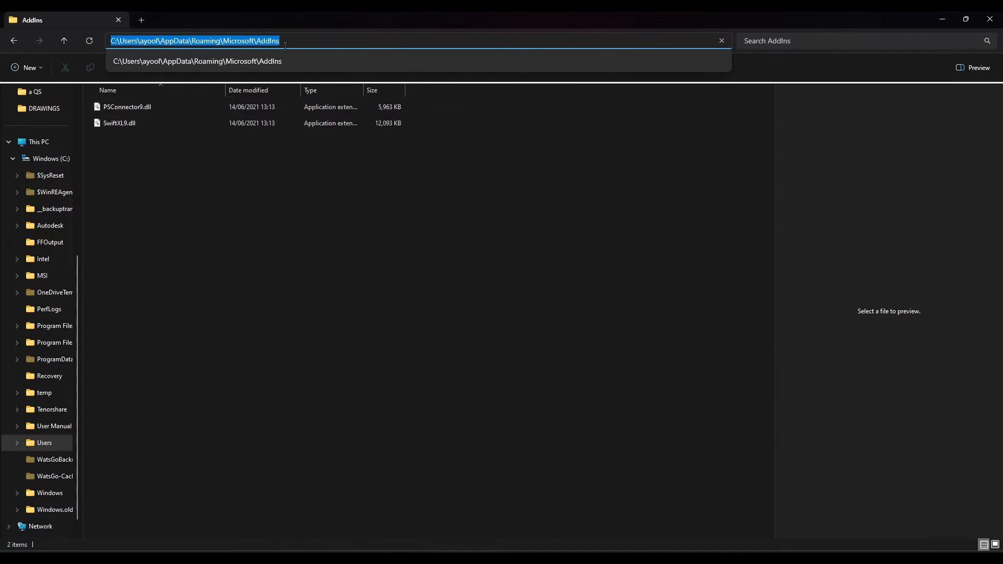
{"action": "right_click", "coordinate": [215, 41]}
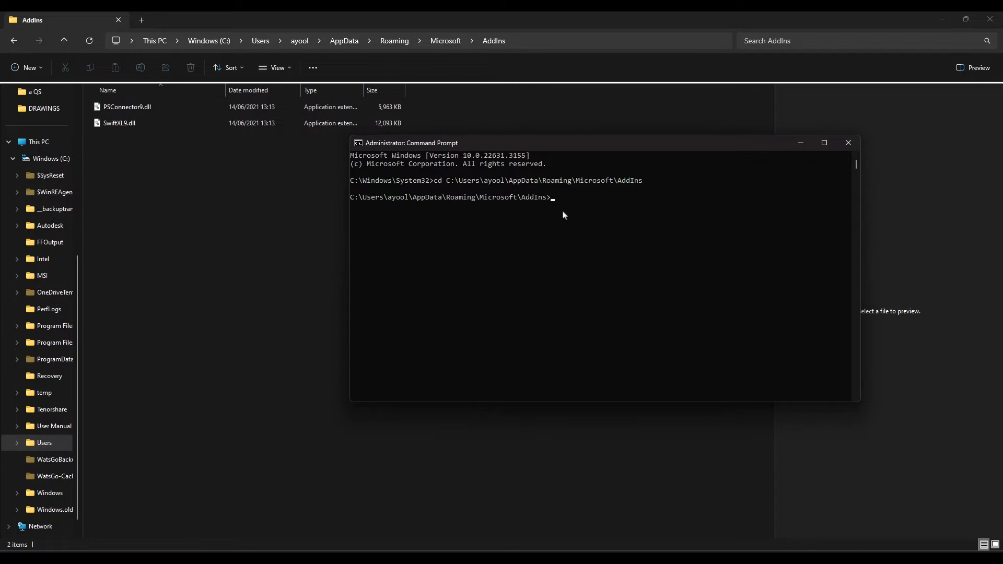
Step: Run regsvr32 PSconnector9.dll and acknowledge the registration succeeded message
{"action": "type", "text": "regsvr32"}
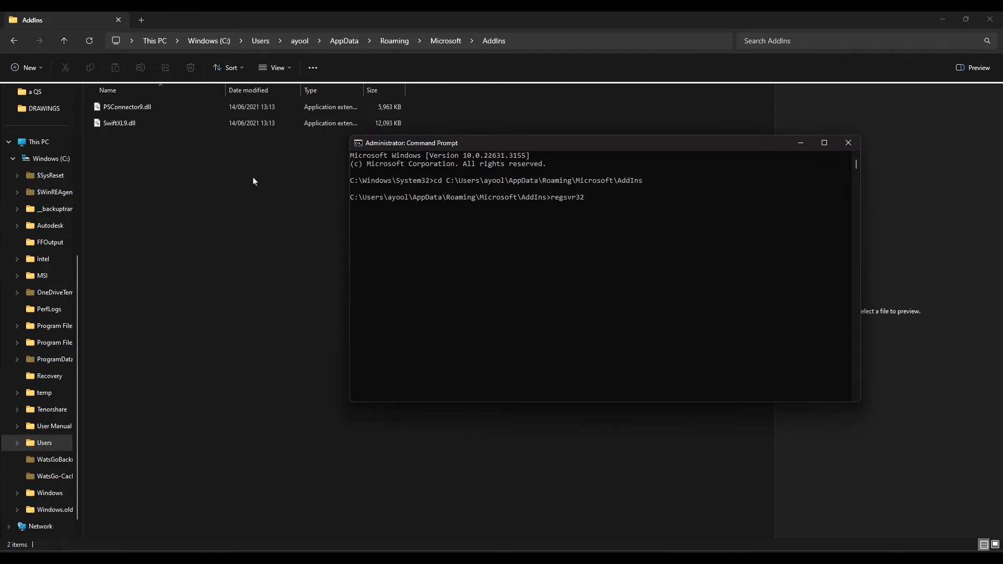
{"action": "mouse_move", "coordinate": [589, 201]}
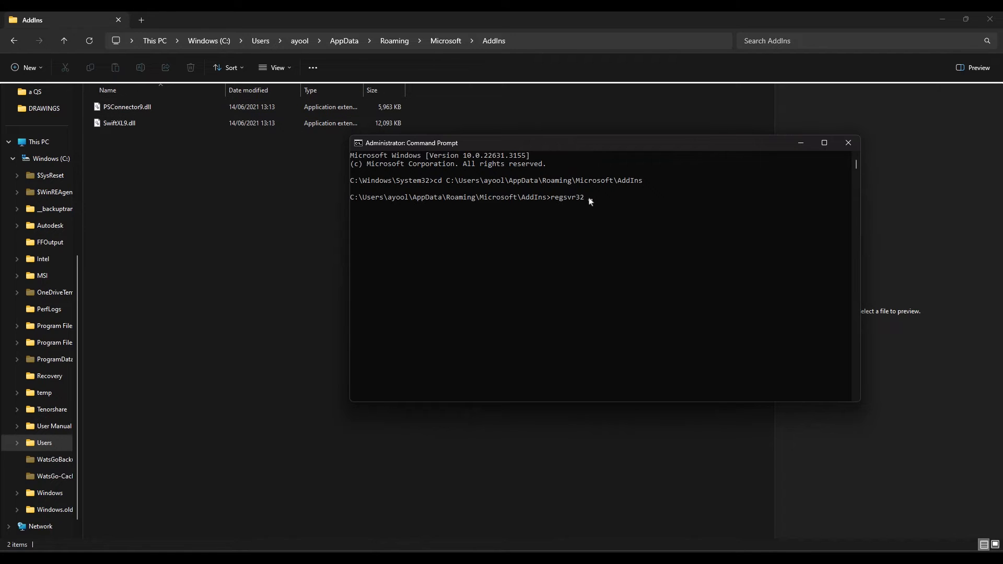
{"action": "type", "text": "PSconnector9."}
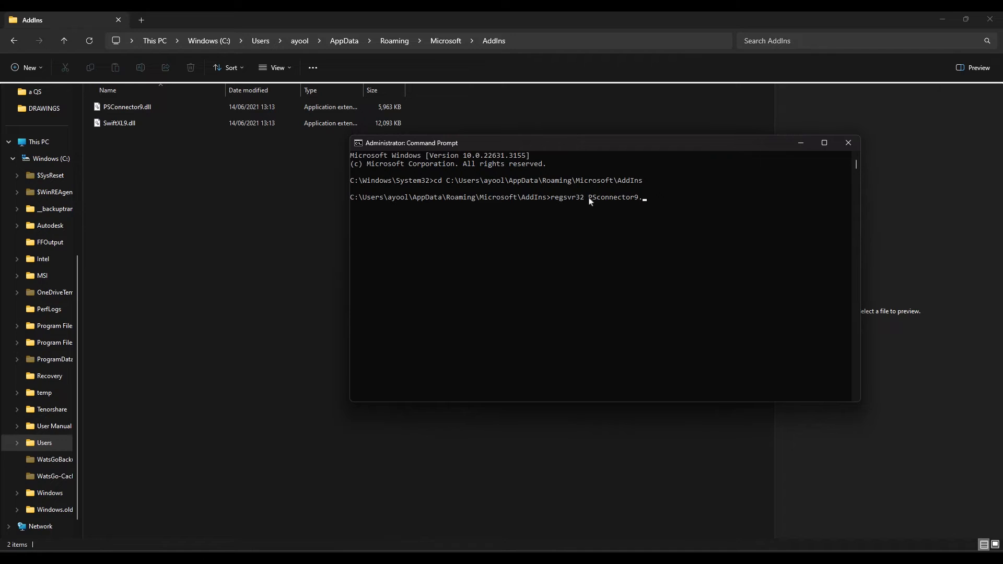
{"action": "type", "text": "dll"}
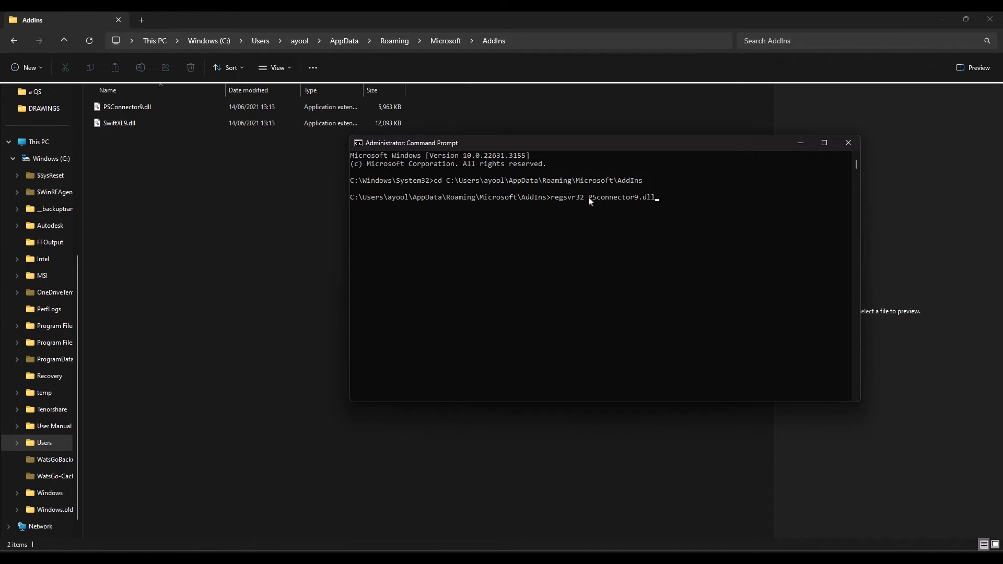
{"action": "key", "text": "Enter"}
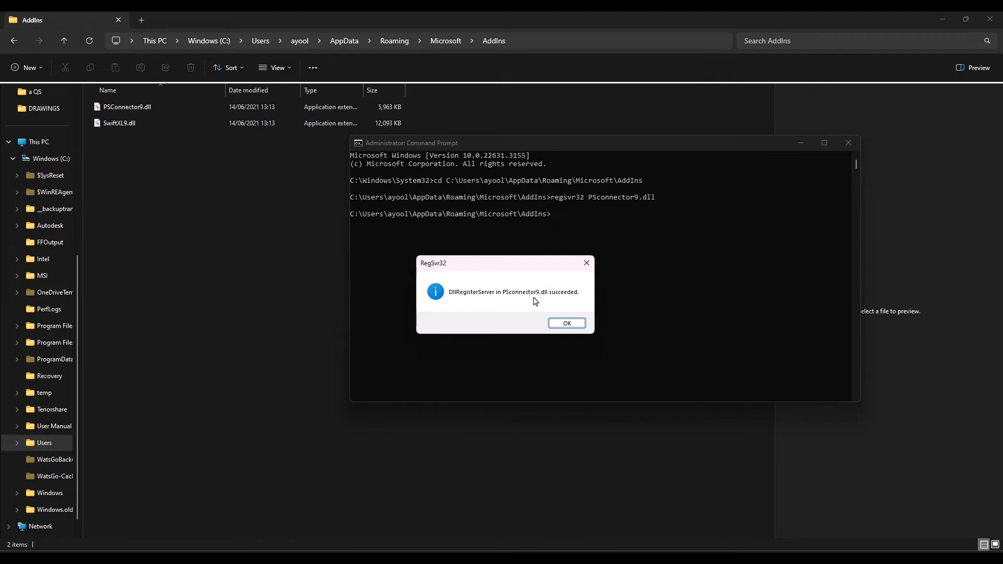
{"action": "mouse_move", "coordinate": [566, 306]}
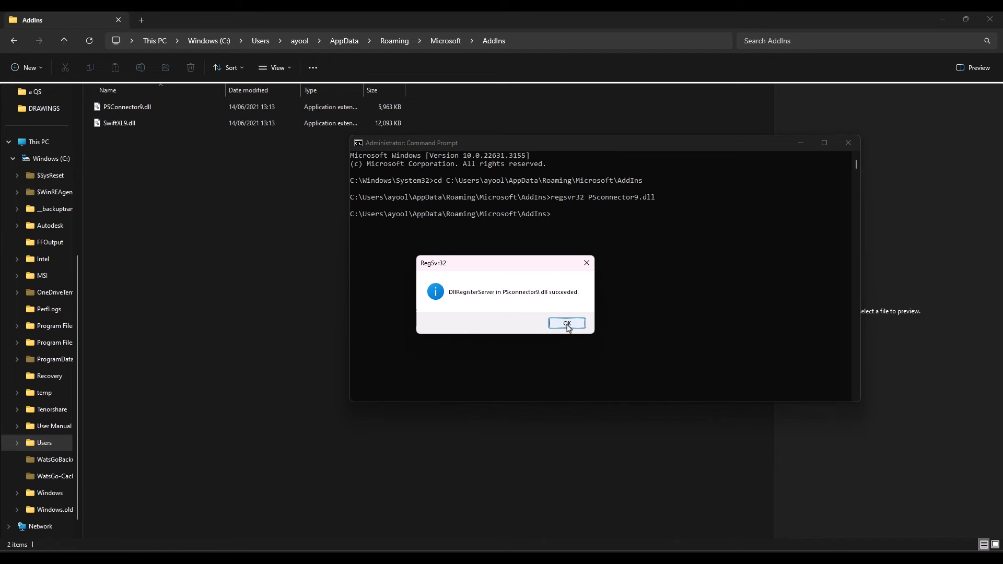
{"action": "left_click", "coordinate": [566, 323]}
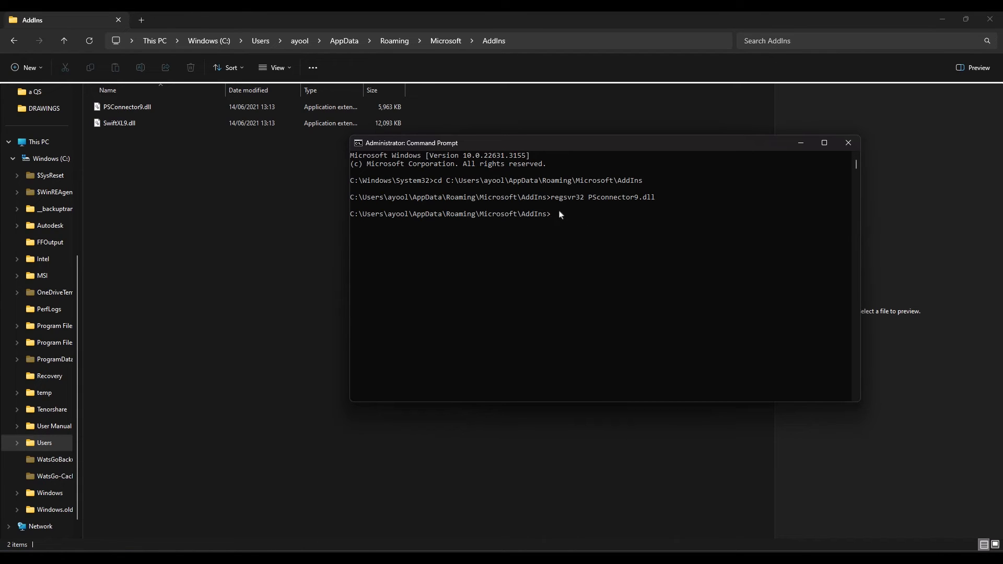
Step: Enter regsvr32 SwiftXL9.dll to register the Swift add-in
{"action": "type", "text": "regsvr32"}
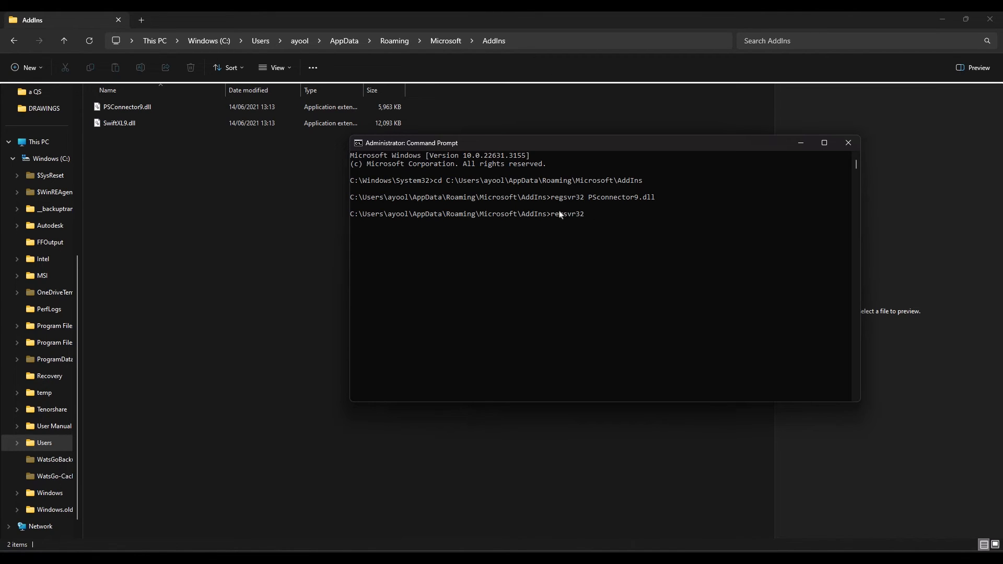
{"action": "type", "text": "Swift"}
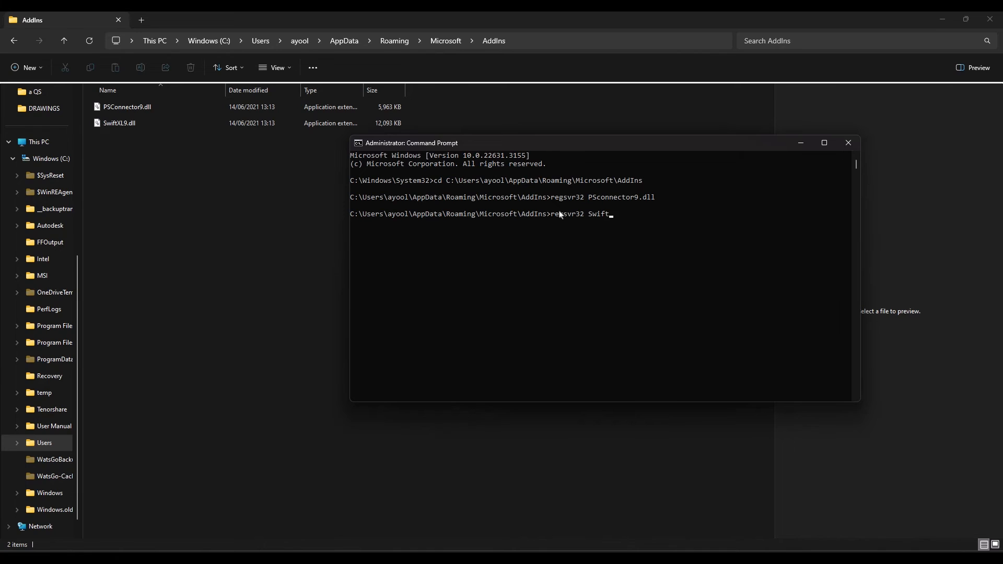
{"action": "type", "text": "XL9.dll"}
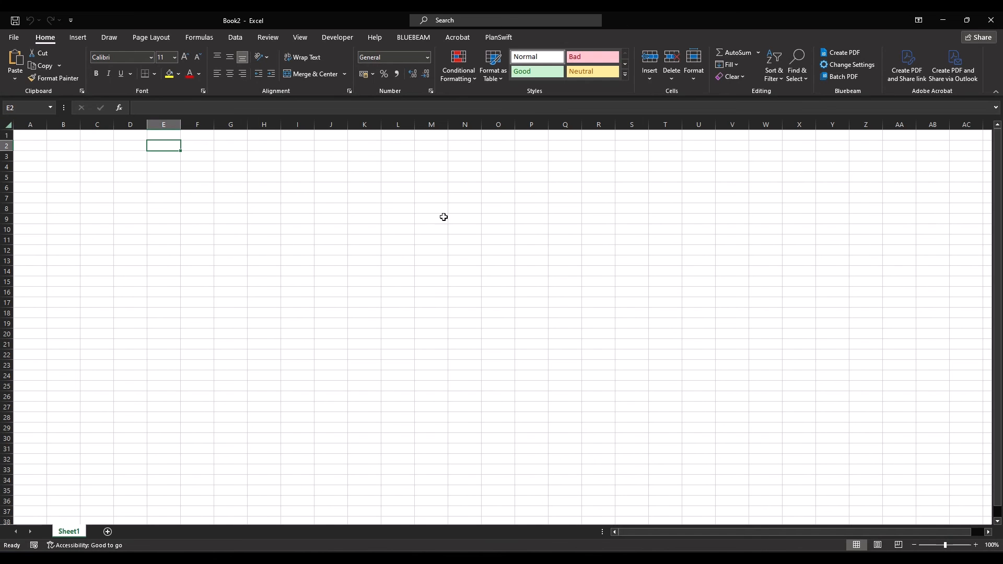
Step: Start a blank Excel workbook (Book2)
{"action": "right_click", "coordinate": [330, 198]}
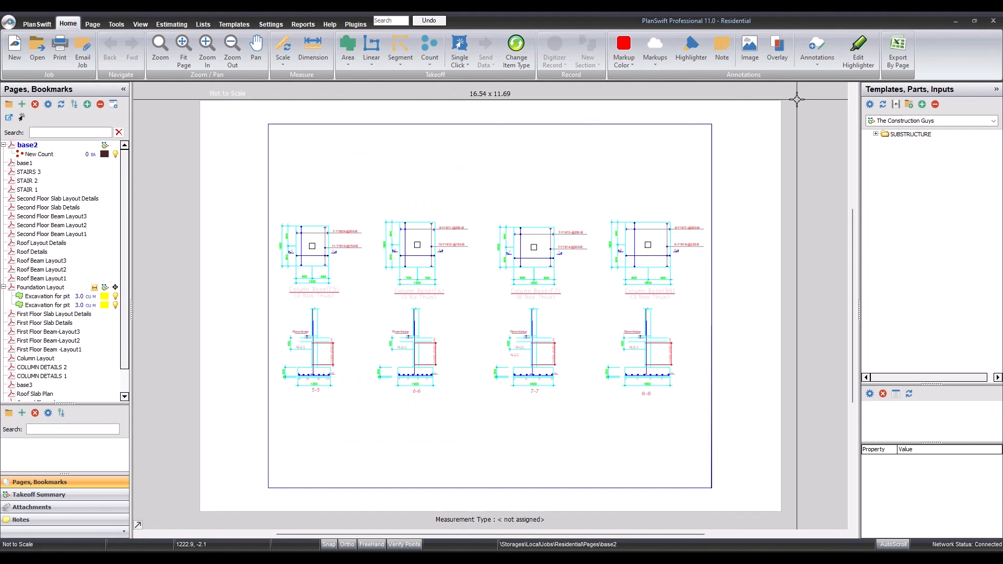
Step: Go into PlanSwift Settings toward Advanced to enable Excel integration
{"action": "left_click", "coordinate": [271, 24]}
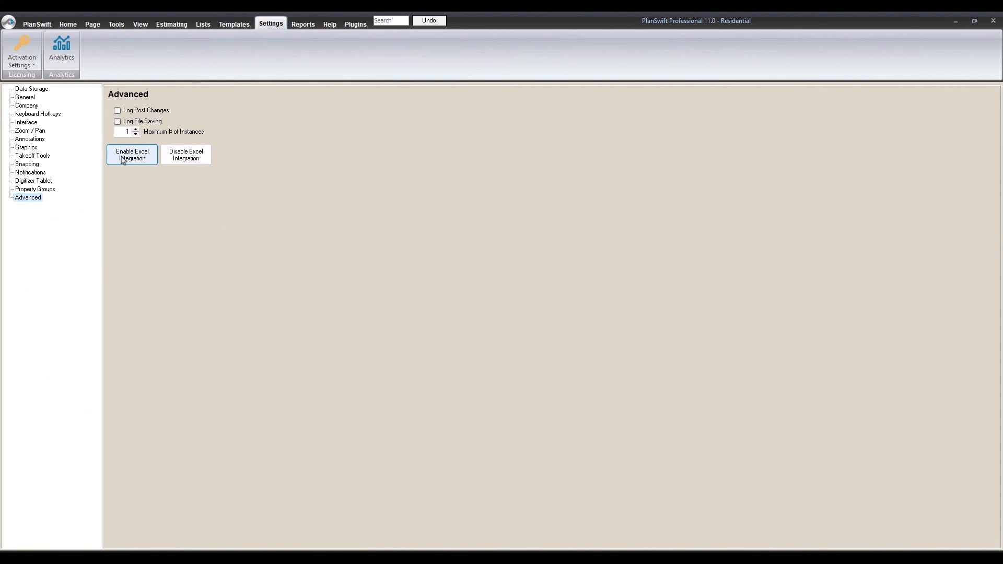
{"action": "mouse_move", "coordinate": [117, 172]}
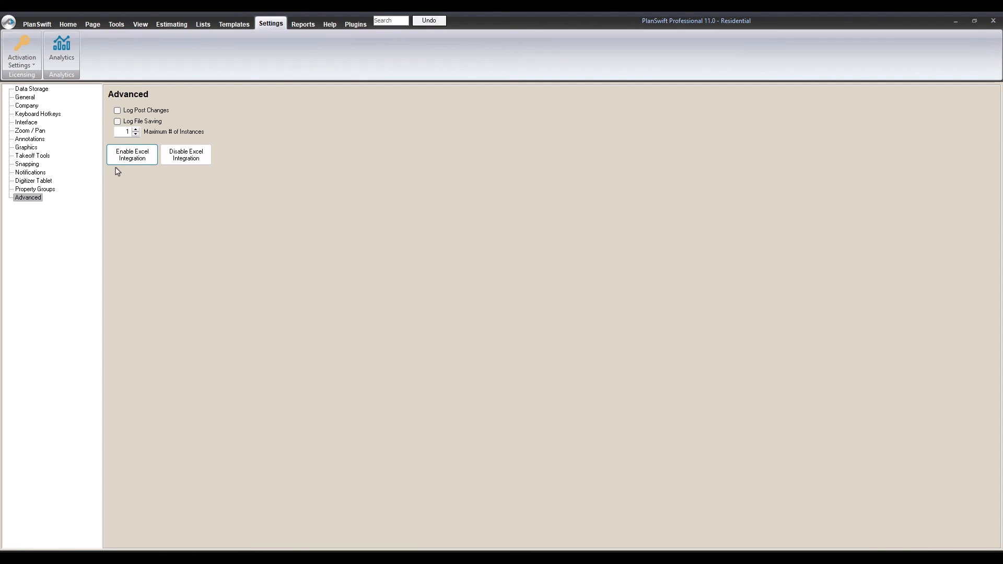